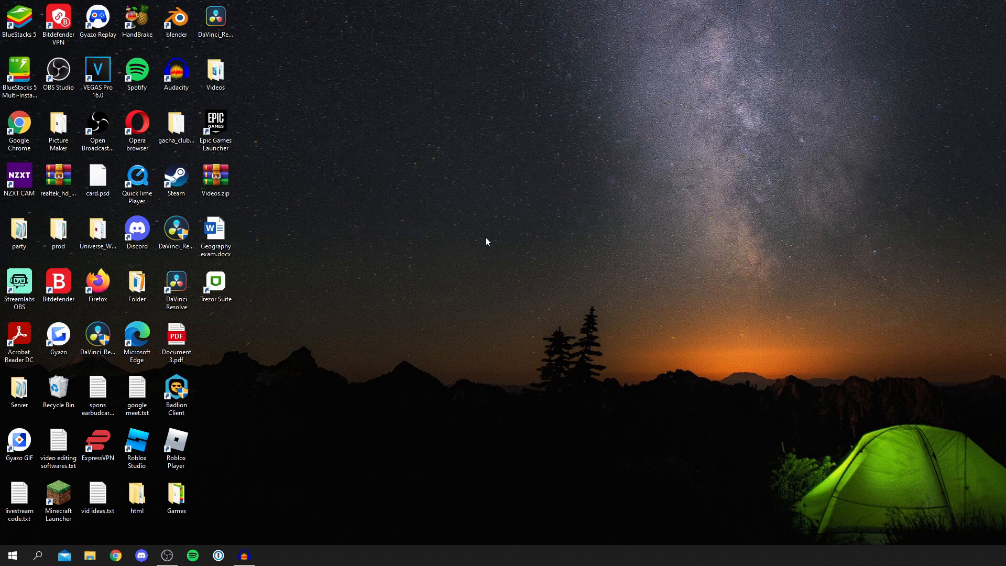
pyautogui.moveTo(411, 258)
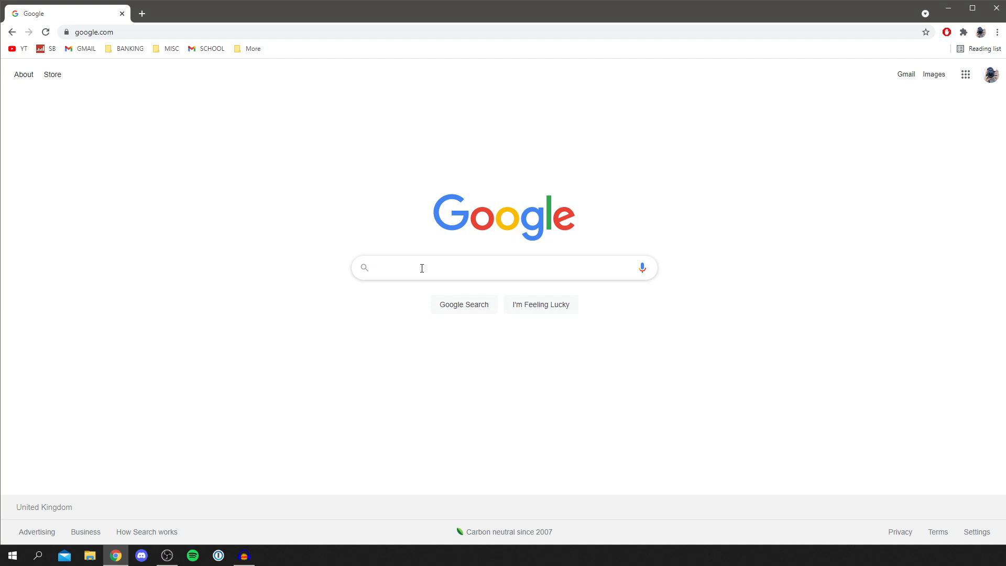
# Search Google for 'java' and open the Java | Oracle result at java.com.
pyautogui.write('java')
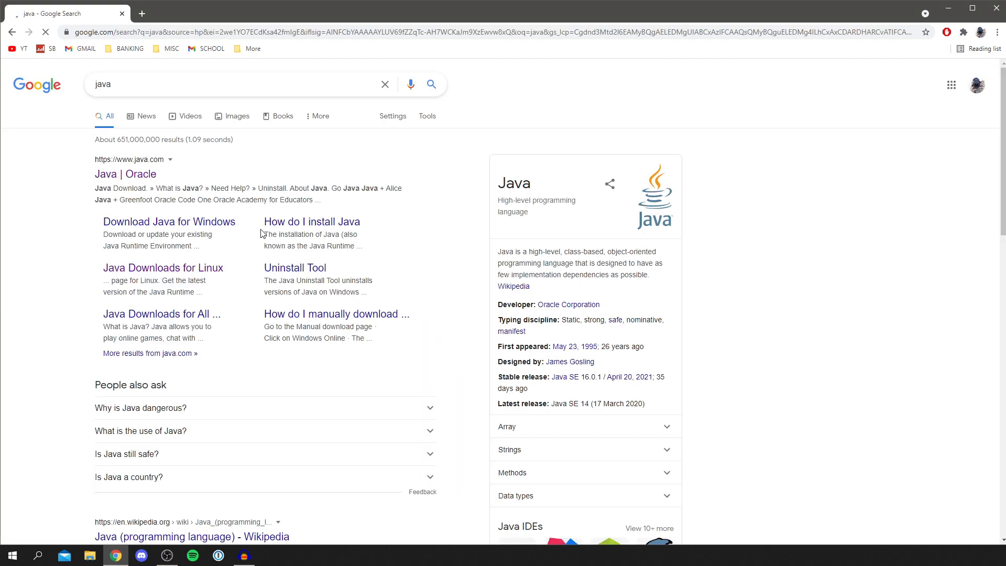
pyautogui.moveTo(125, 174)
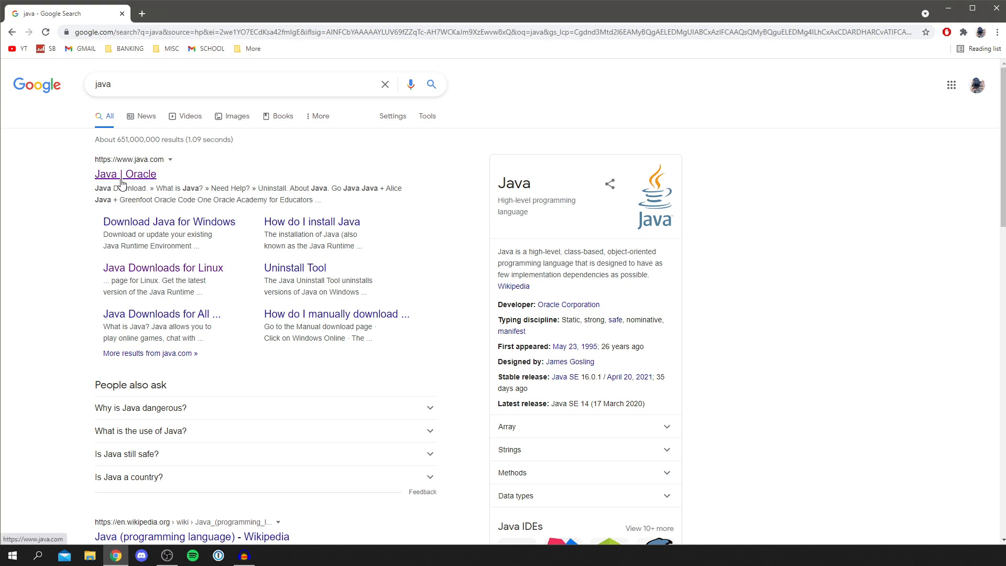
pyautogui.click(125, 174)
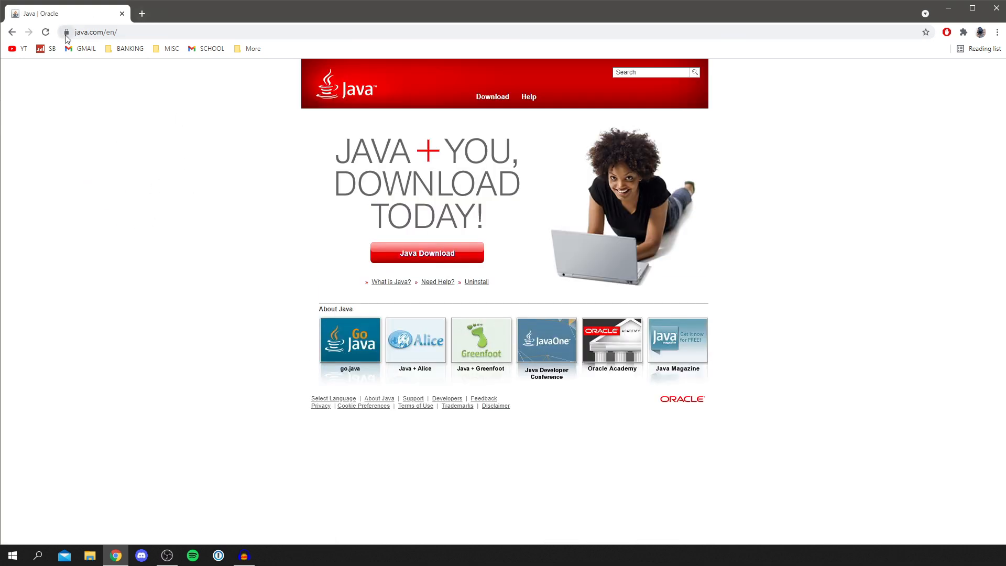
pyautogui.moveTo(93, 104)
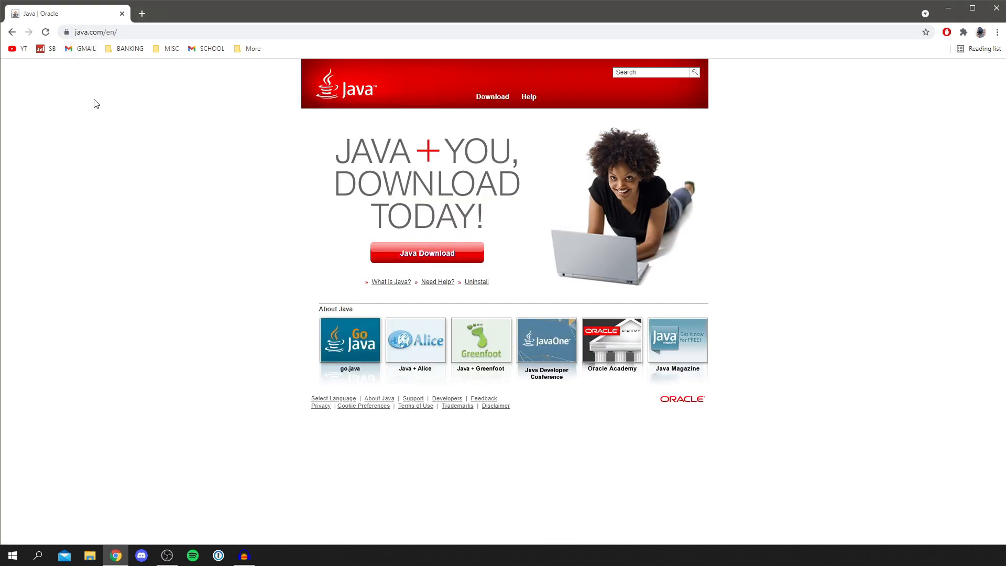
pyautogui.moveTo(396, 261)
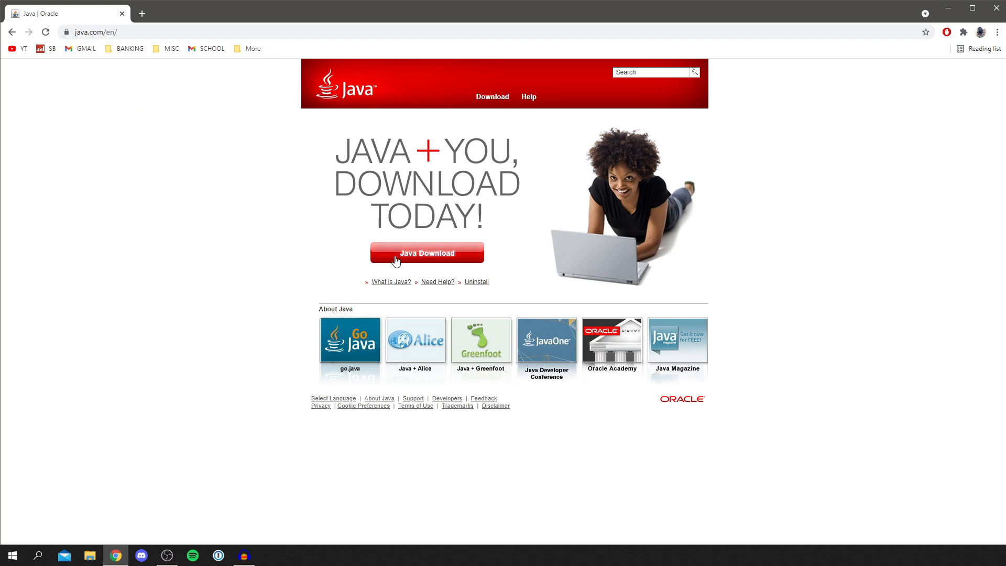
# Go to the Java for Windows download page, then browse the Downloads for All Operating Systems list.
pyautogui.click(426, 252)
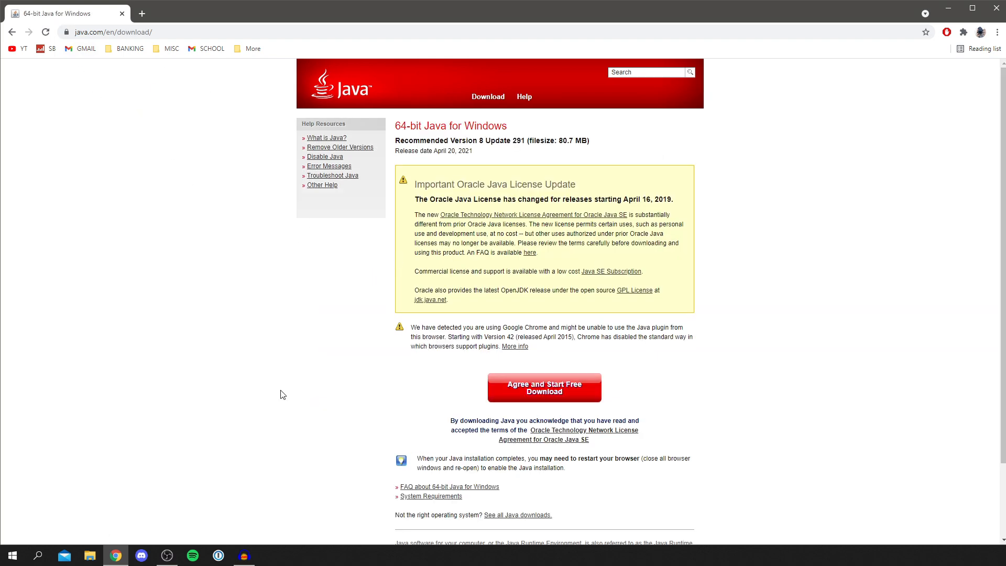
pyautogui.moveTo(409, 127)
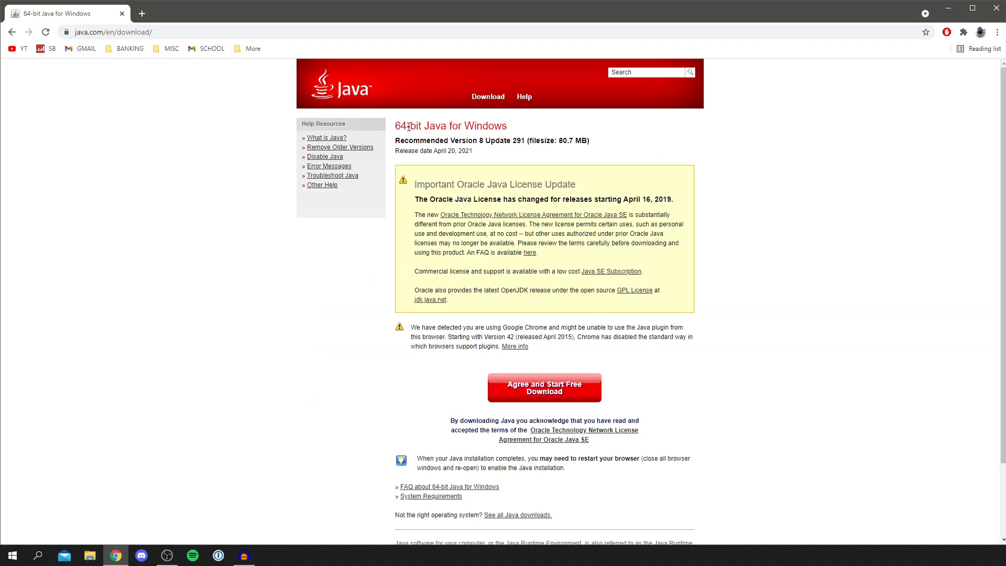
pyautogui.doubleClick(412, 125)
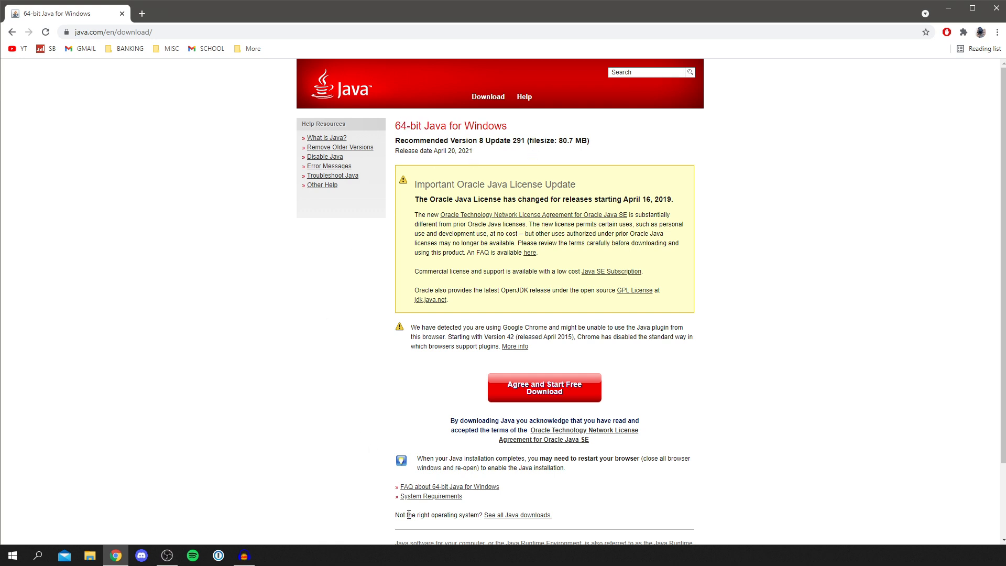
pyautogui.moveTo(517, 515)
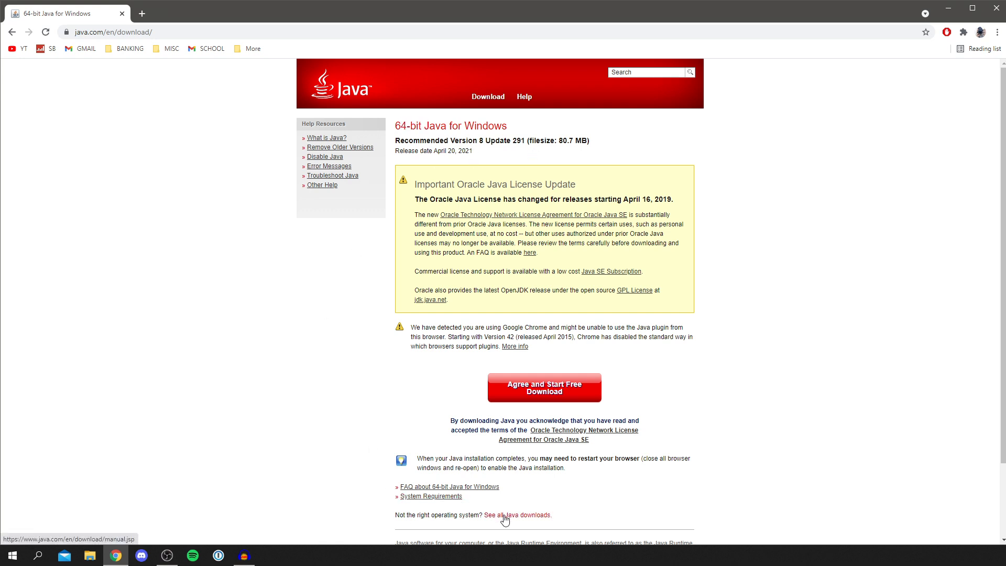
pyautogui.click(517, 514)
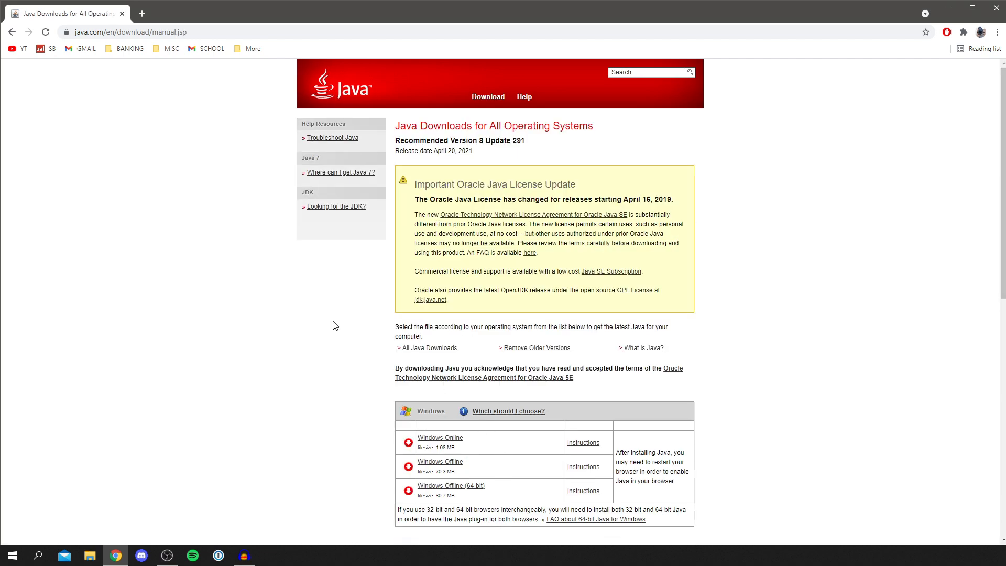
pyautogui.scroll(-3)
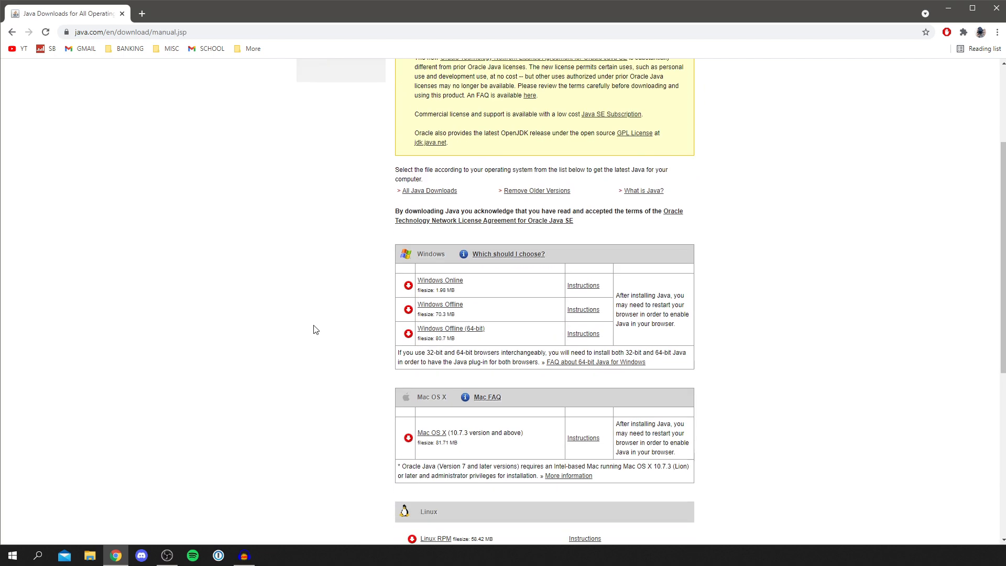
pyautogui.scroll(3)
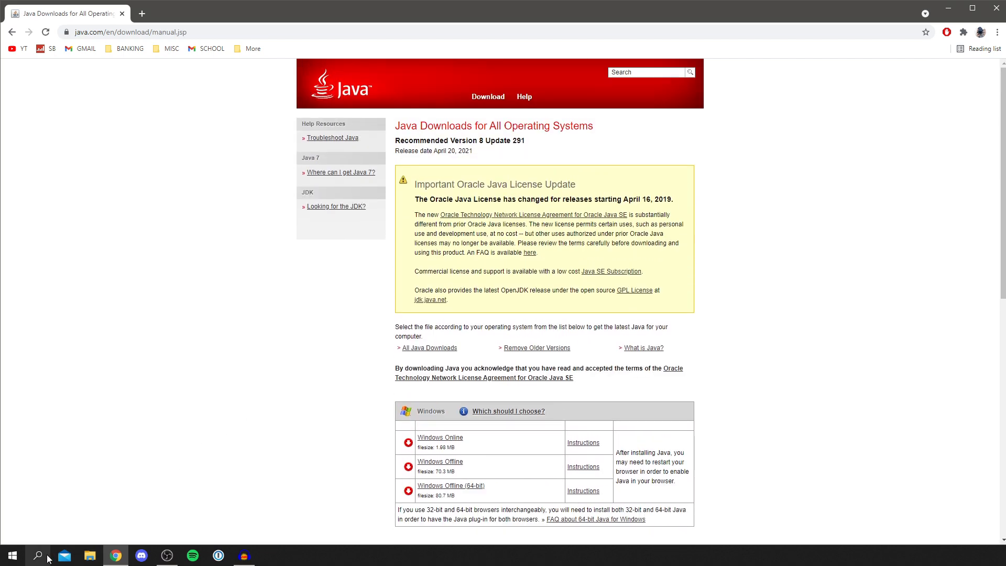
pyautogui.click(12, 555)
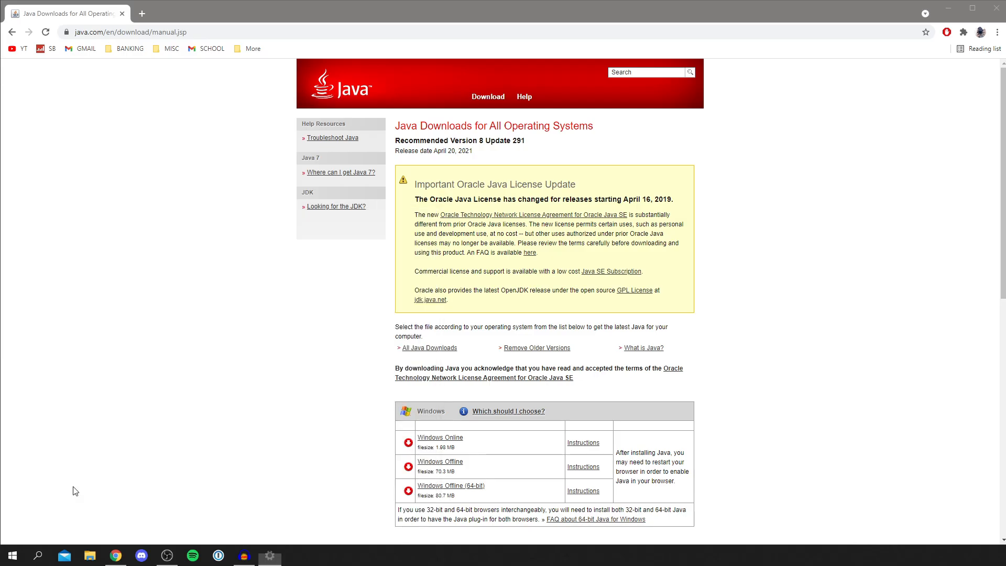
pyautogui.click(268, 556)
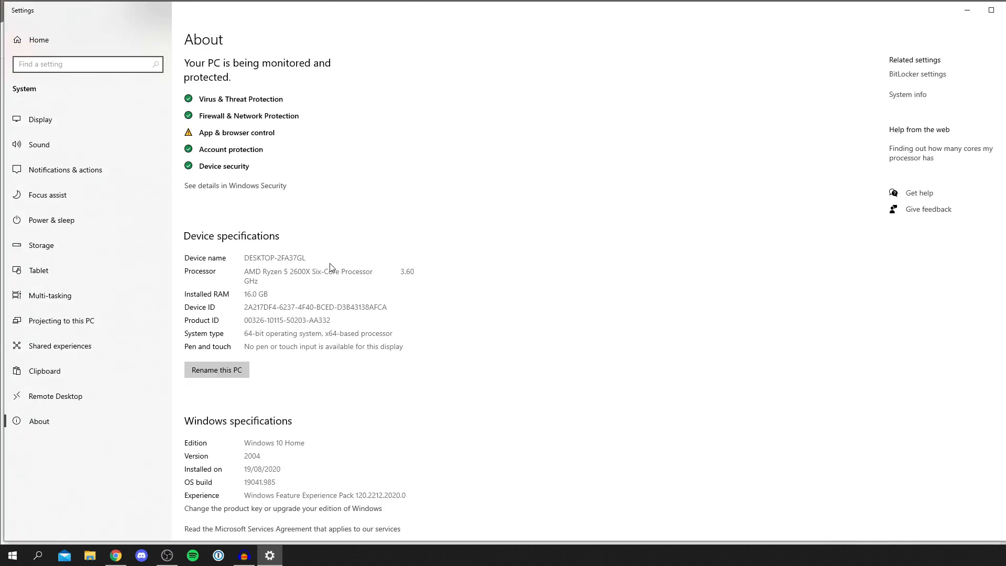
pyautogui.moveTo(266, 338)
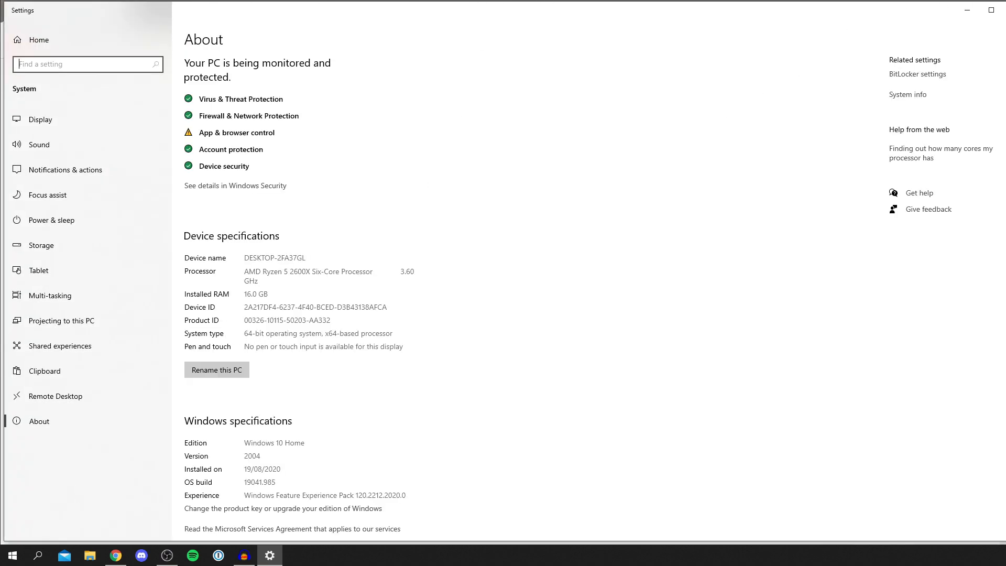
pyautogui.click(115, 555)
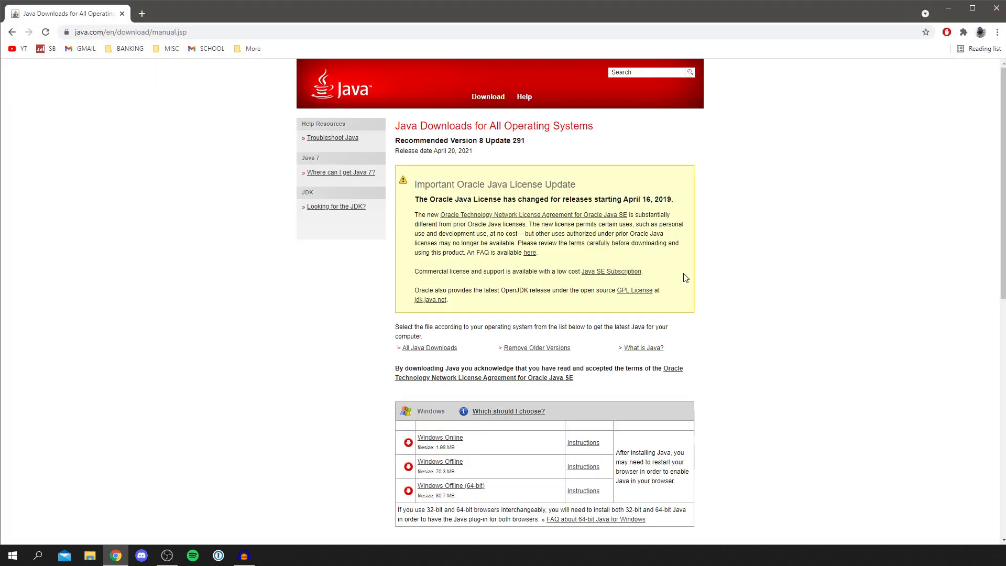
# Return to the 64-bit Java for Windows page, download the installer and run the .exe.
pyautogui.click(450, 485)
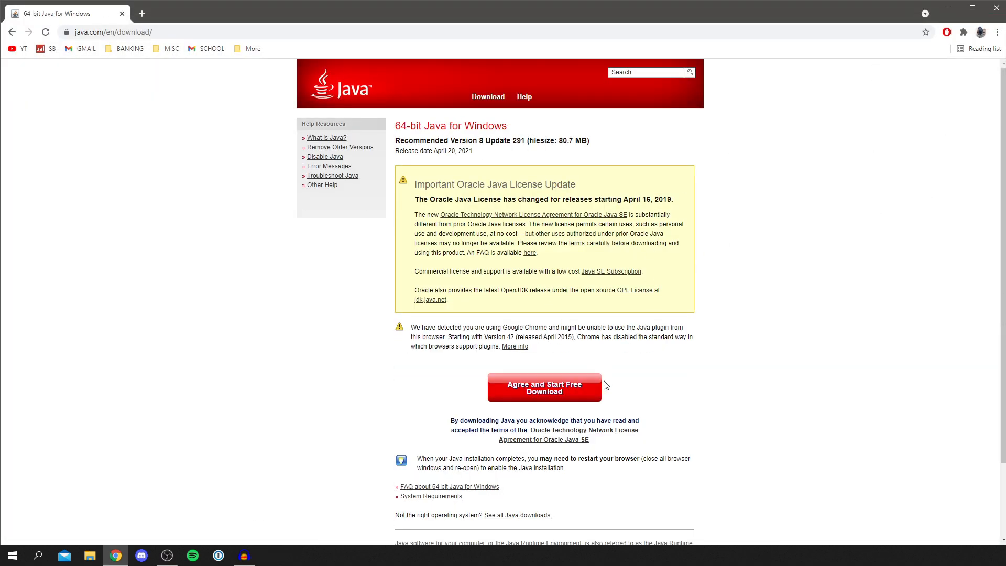
pyautogui.moveTo(565, 397)
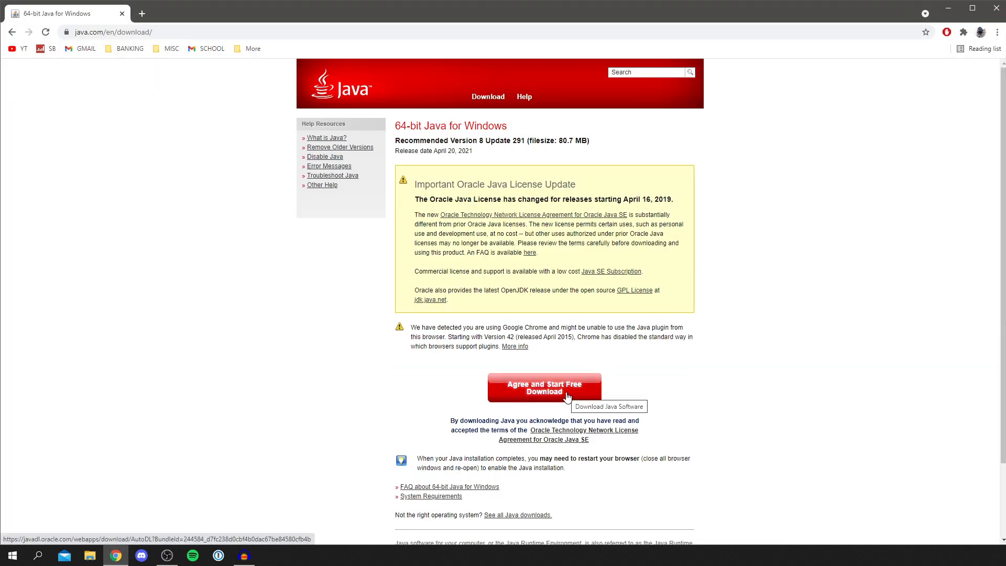
pyautogui.click(543, 387)
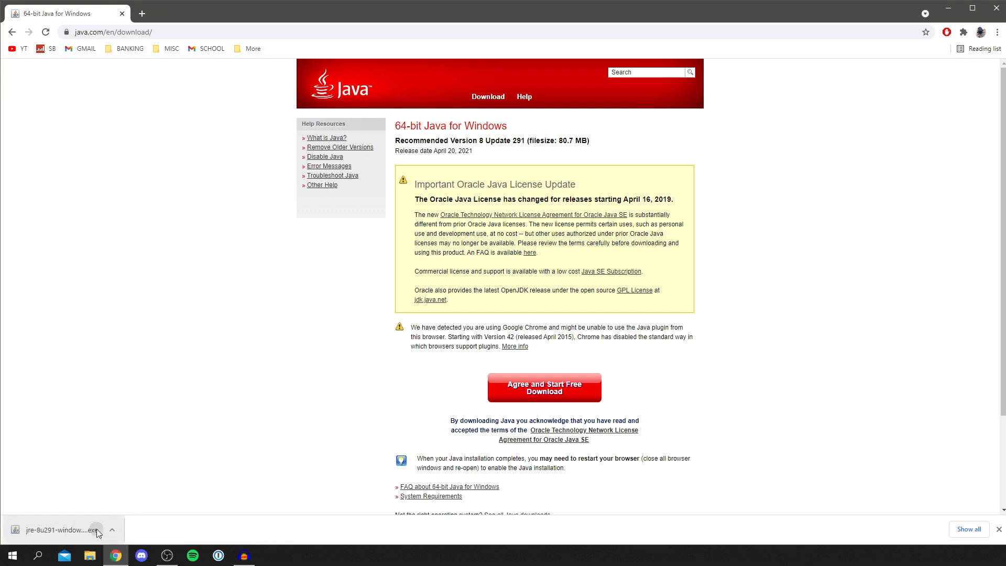
pyautogui.click(59, 530)
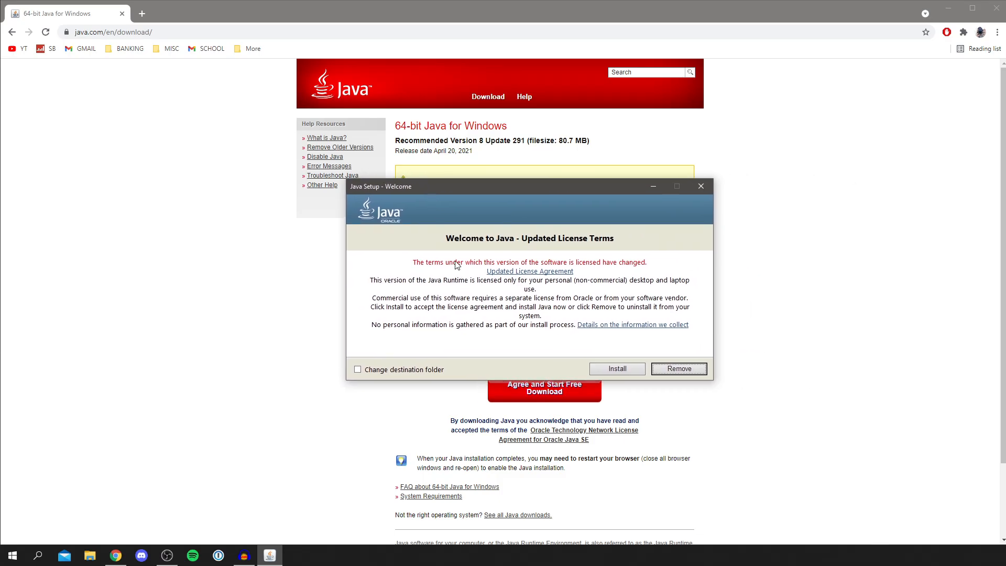
pyautogui.moveTo(571, 280)
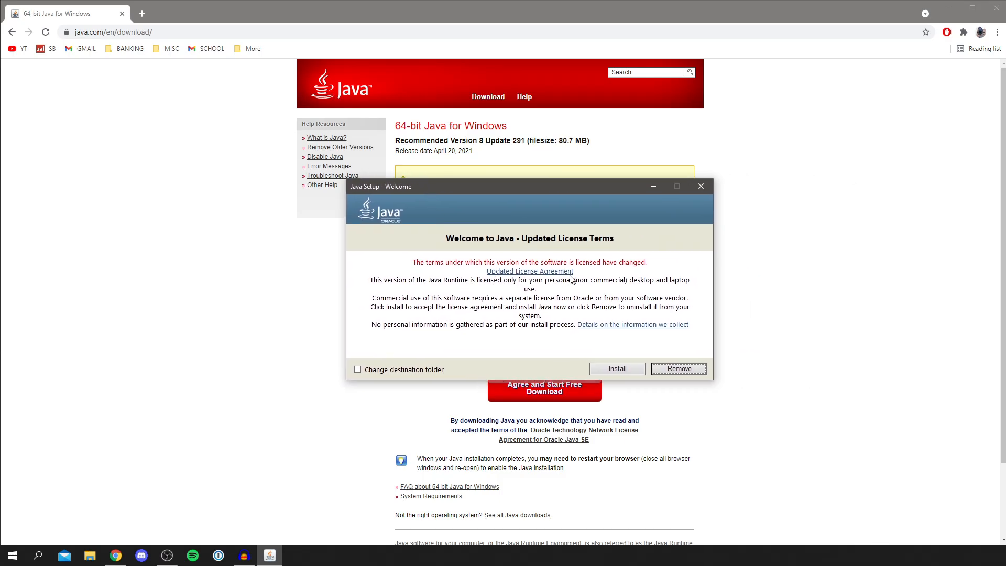
pyautogui.moveTo(616, 368)
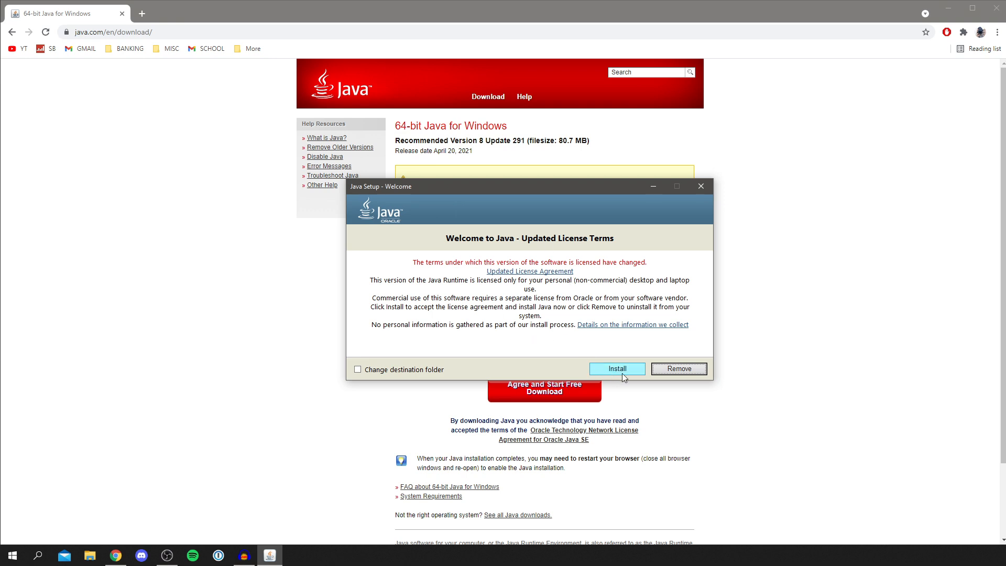
pyautogui.moveTo(415, 379)
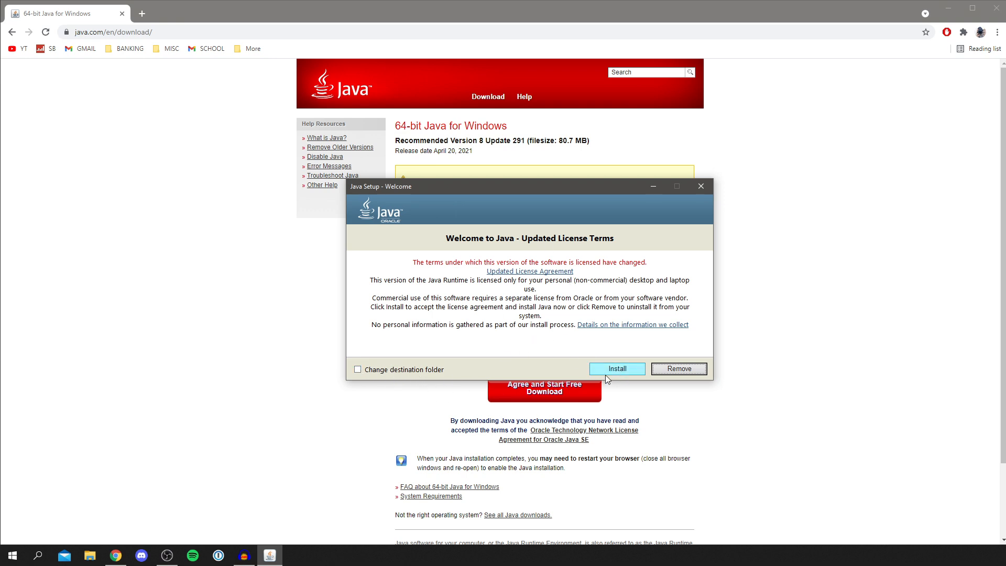
# Accept the license in the Java Setup Welcome dialog and begin installation.
pyautogui.click(615, 368)
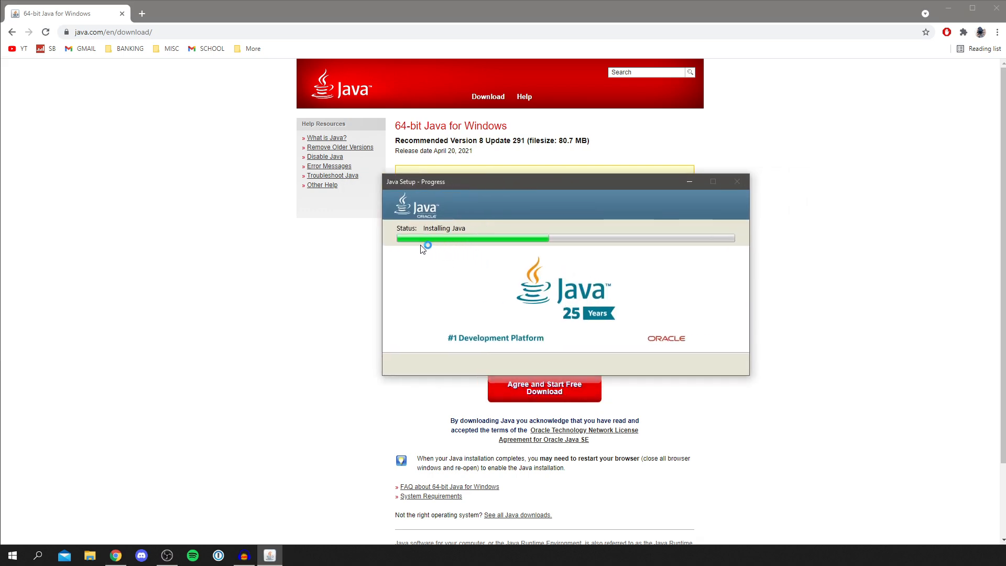
pyautogui.moveTo(495, 247)
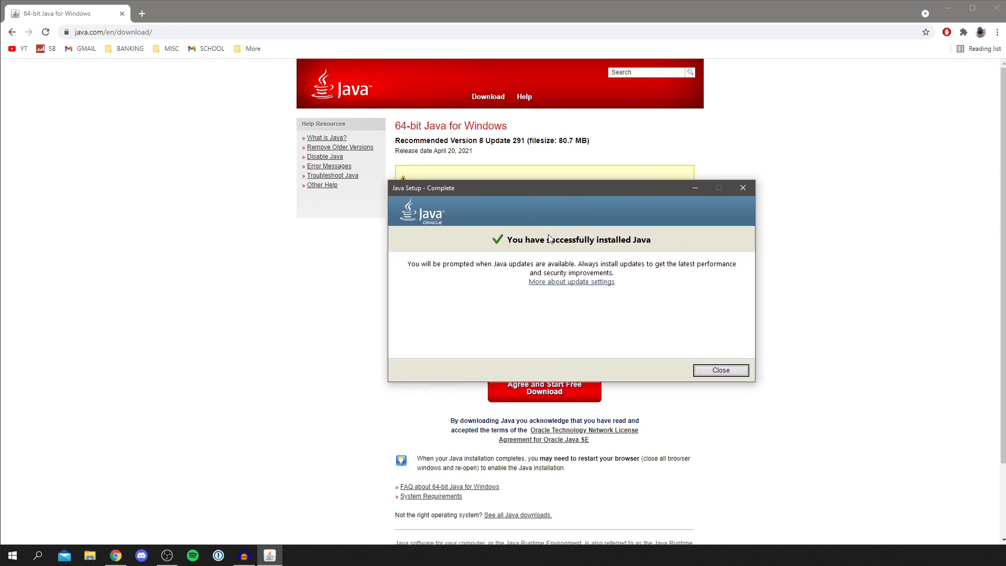
pyautogui.moveTo(719, 370)
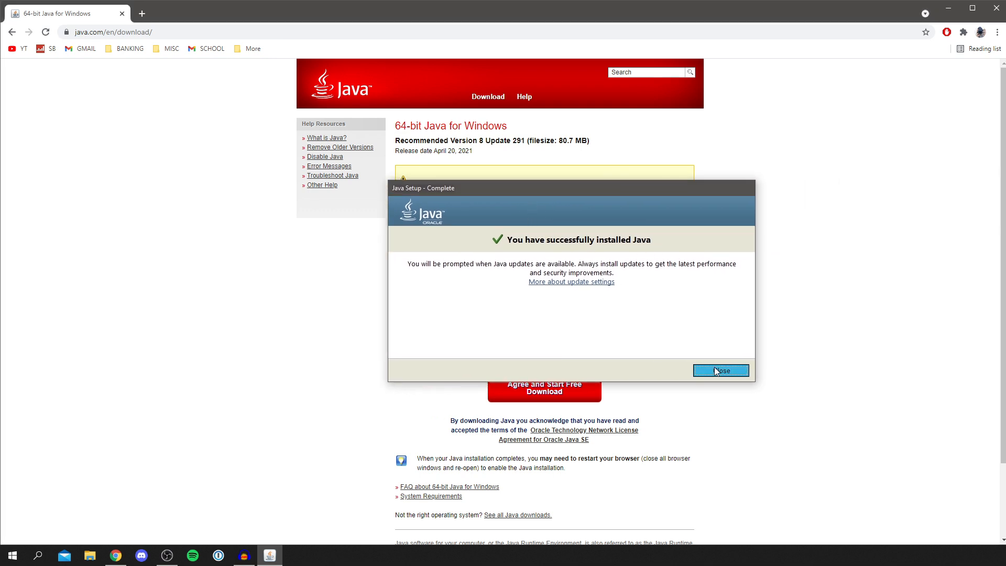
# Close the 'You have successfully installed Java' dialog once installation finishes.
pyautogui.click(719, 370)
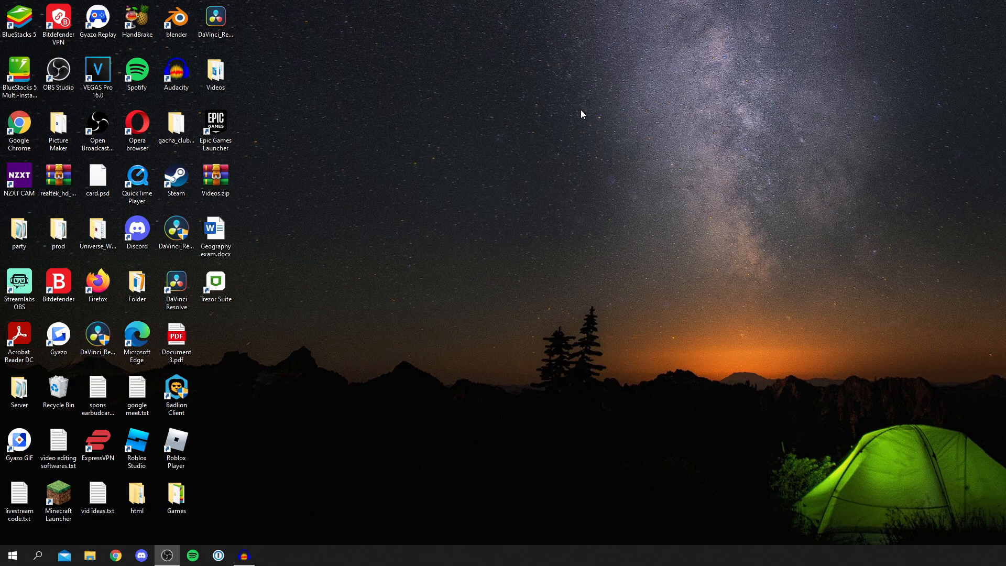